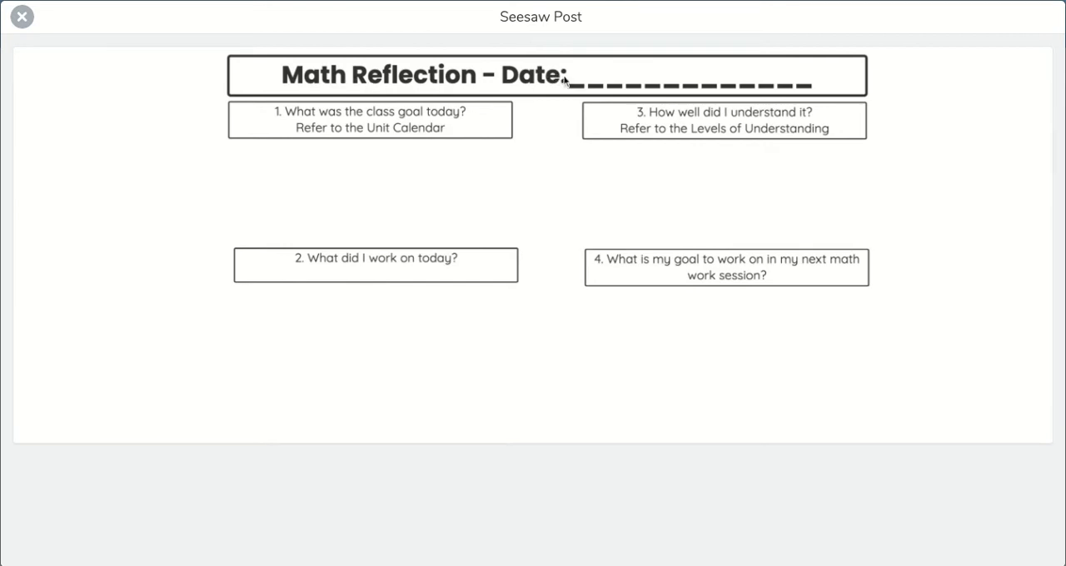
{"action": "mouse_move", "coordinate": [686, 105]}
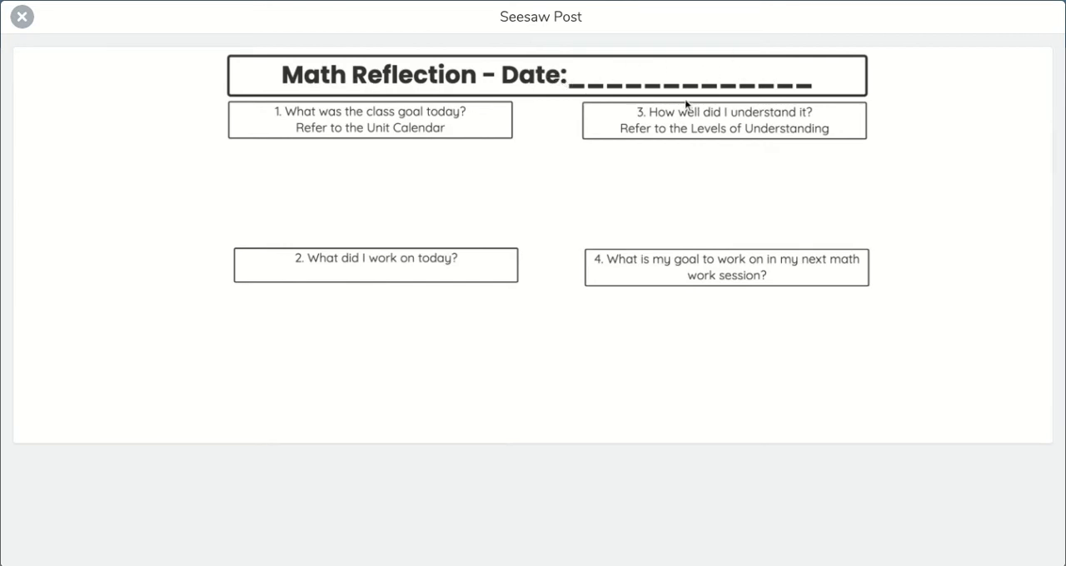
{"action": "mouse_move", "coordinate": [381, 177]}
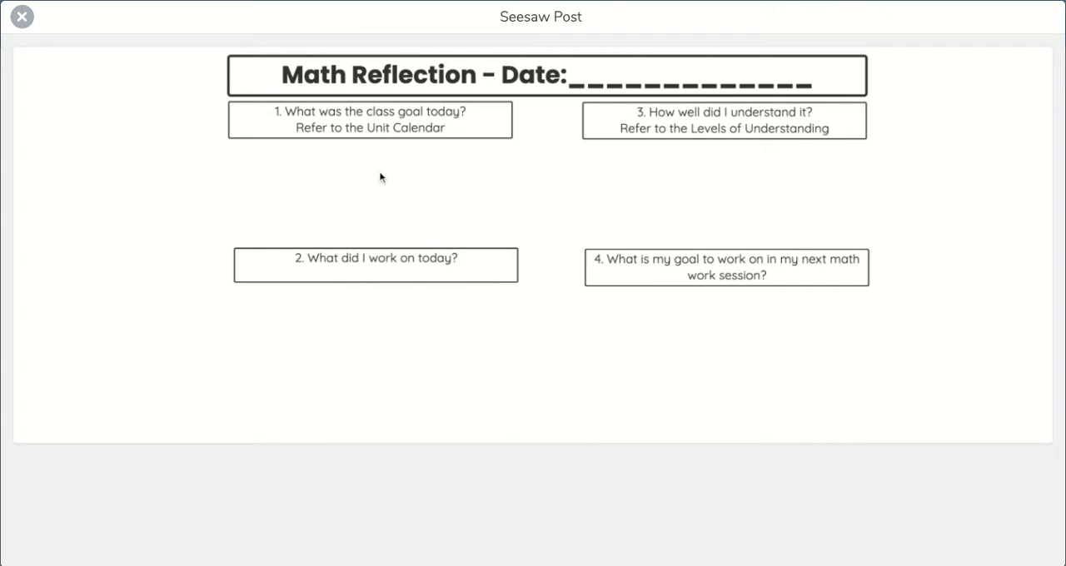
{"action": "mouse_move", "coordinate": [337, 146]}
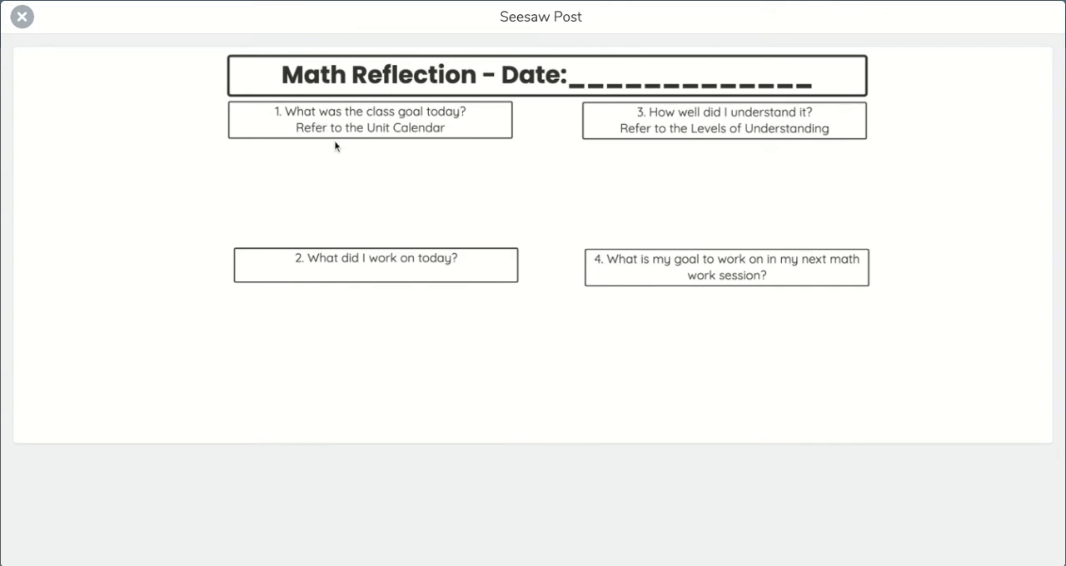
{"action": "mouse_move", "coordinate": [373, 126]}
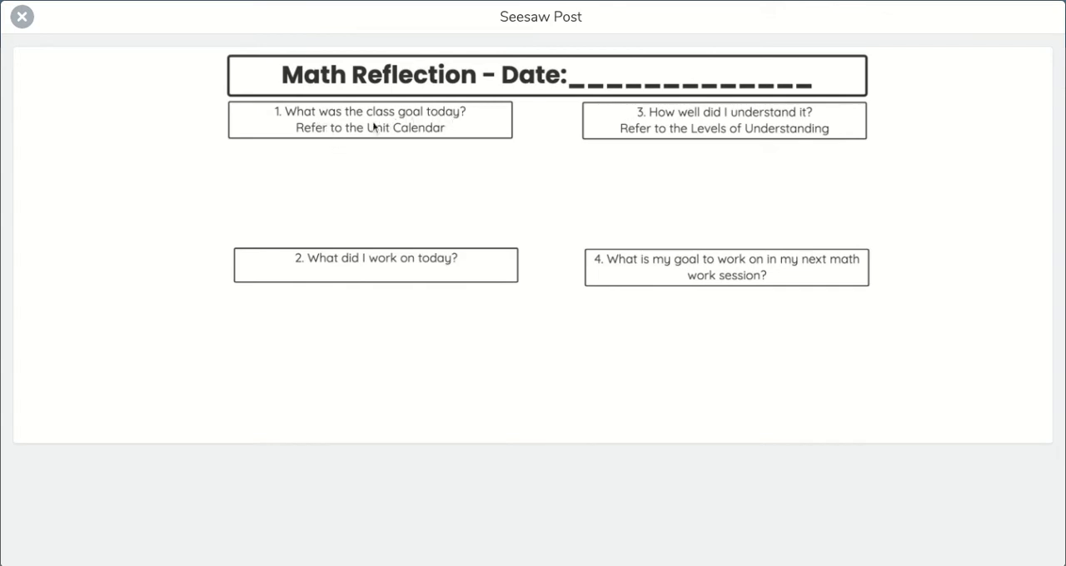
{"action": "mouse_move", "coordinate": [397, 163]}
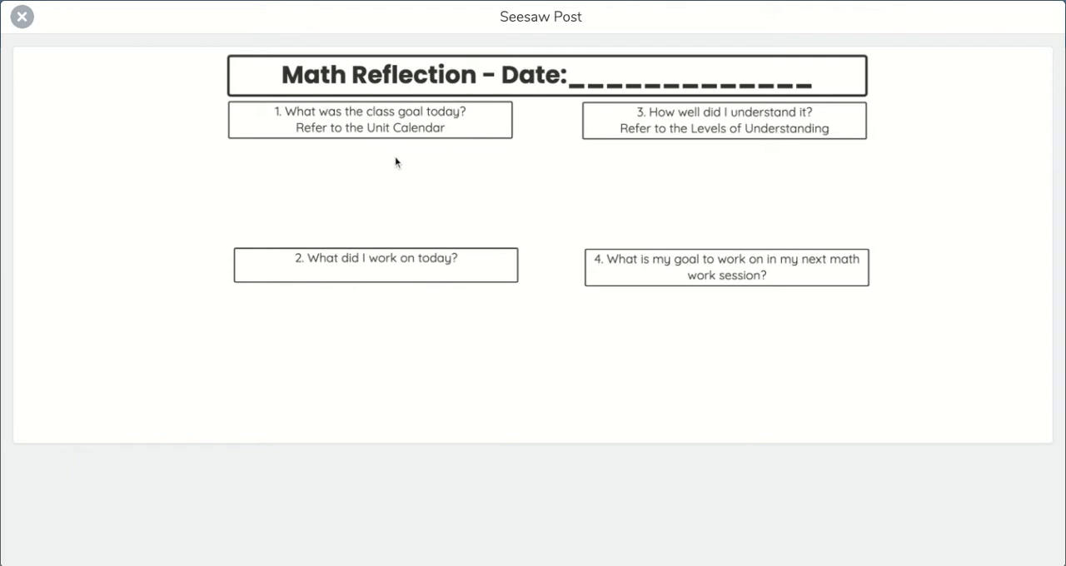
{"action": "mouse_move", "coordinate": [456, 150]}
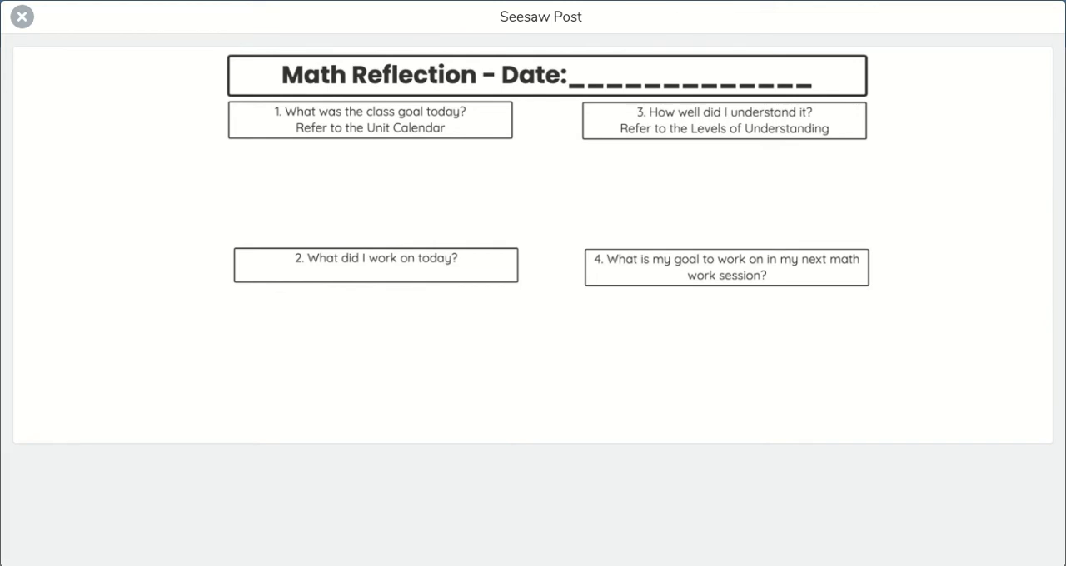
{"action": "mouse_move", "coordinate": [340, 277]}
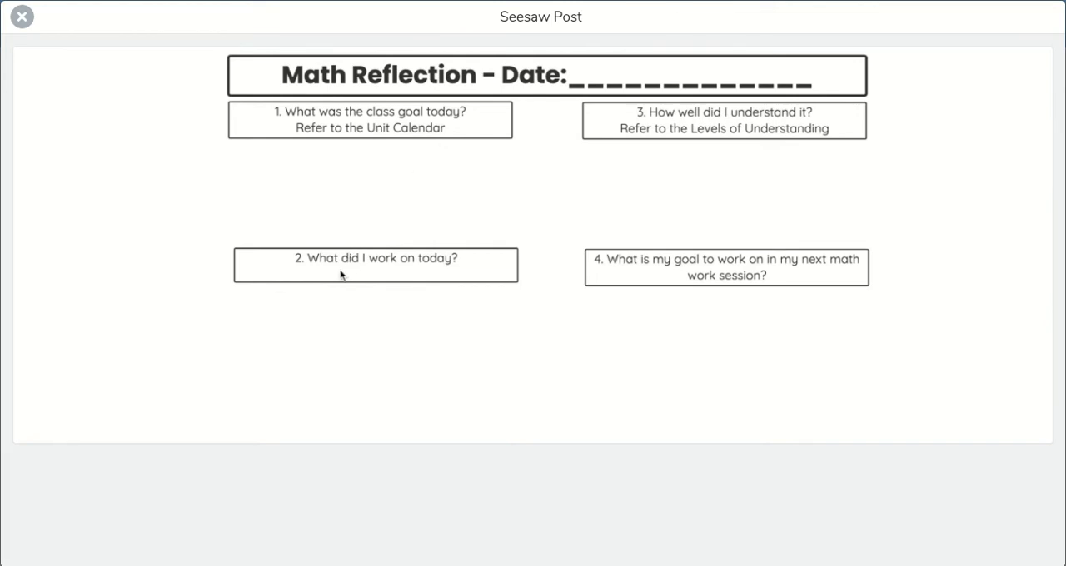
{"action": "mouse_move", "coordinate": [420, 277]}
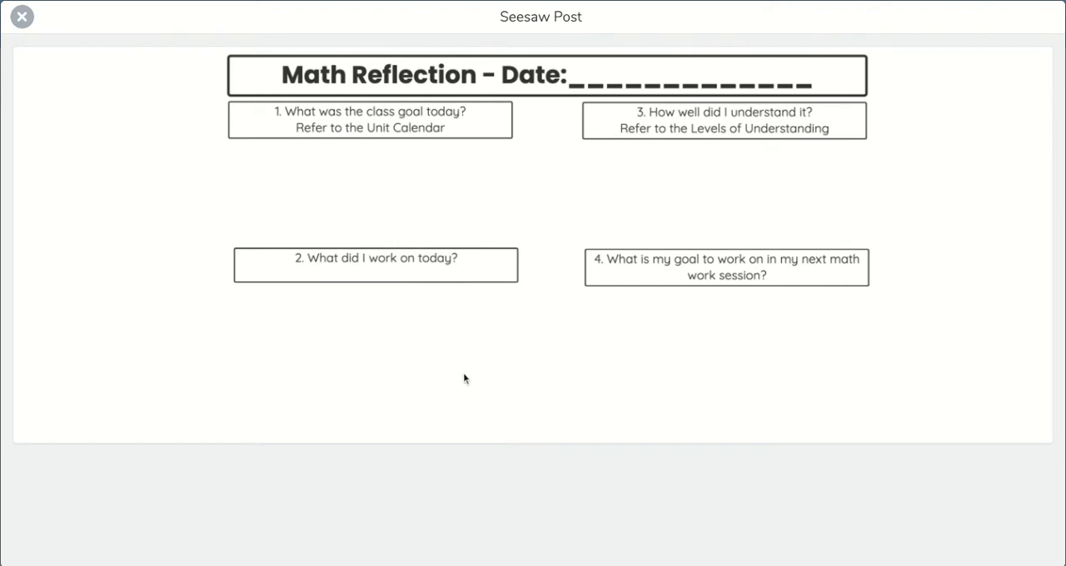
{"action": "mouse_move", "coordinate": [453, 363]}
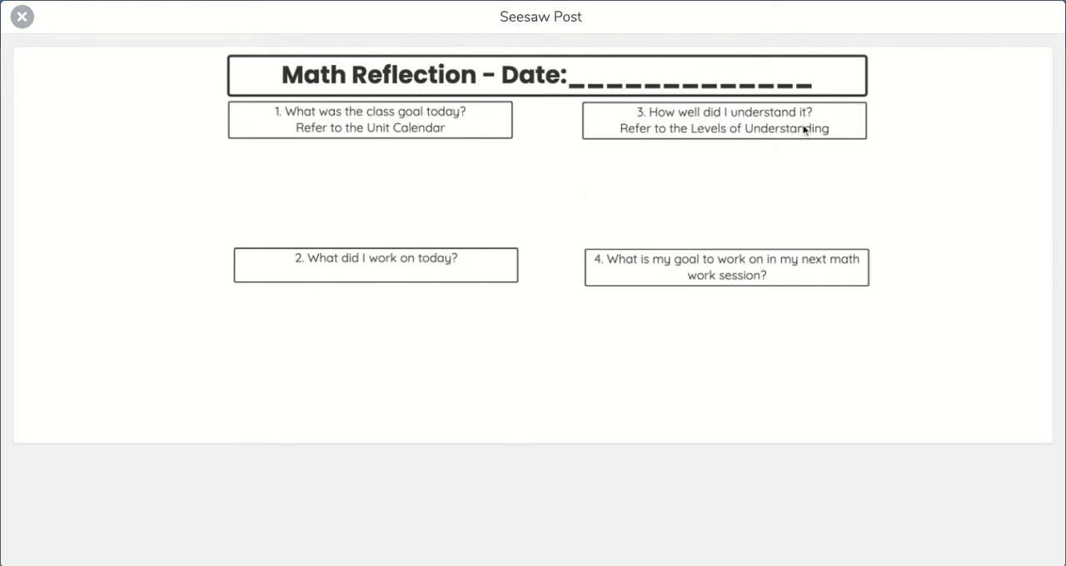
{"action": "mouse_move", "coordinate": [823, 143]}
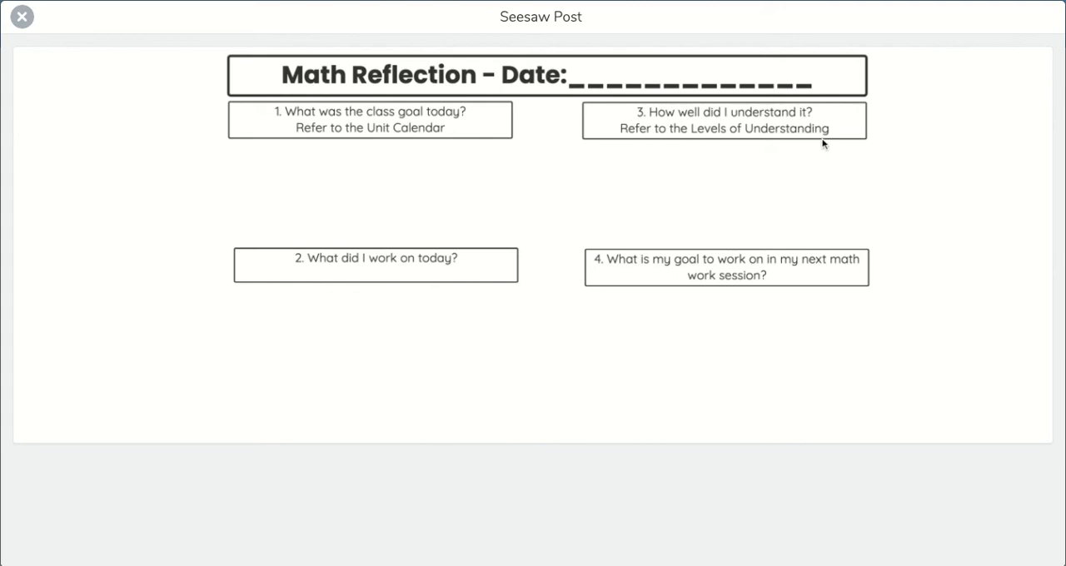
{"action": "mouse_move", "coordinate": [650, 190]}
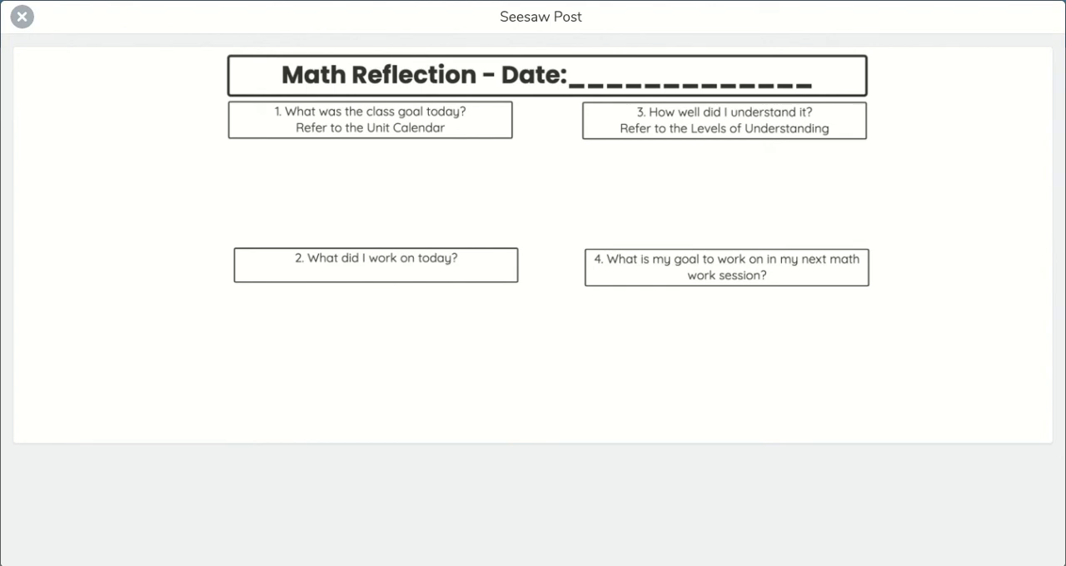
{"action": "mouse_move", "coordinate": [620, 265]}
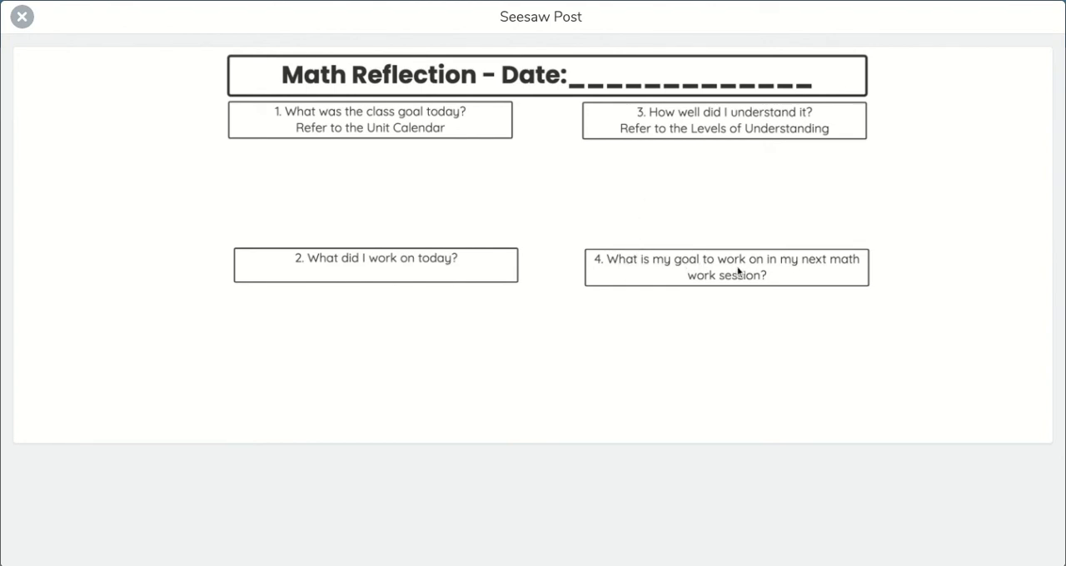
{"action": "mouse_move", "coordinate": [758, 301]}
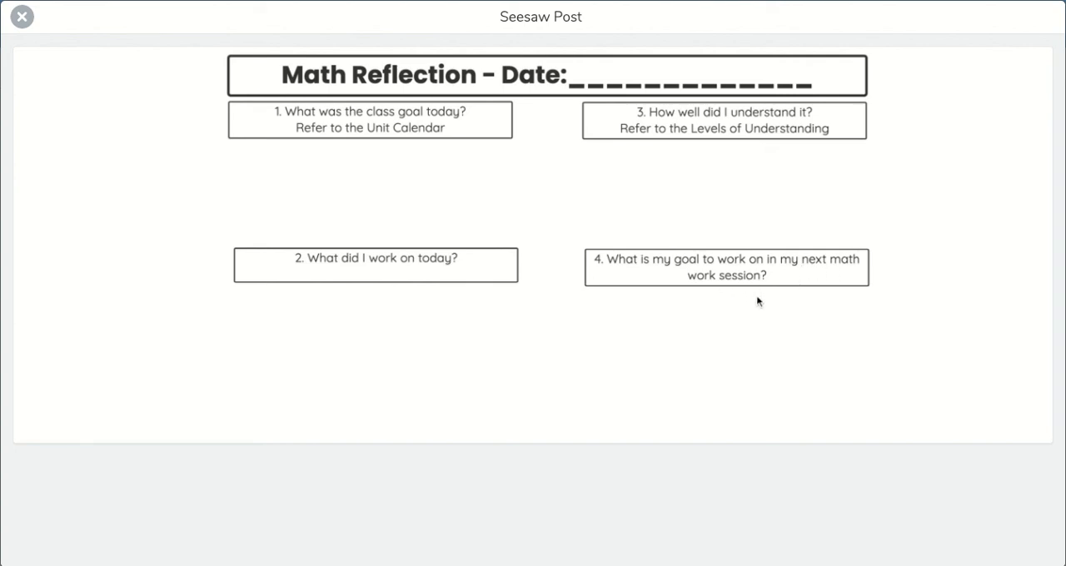
{"action": "mouse_move", "coordinate": [736, 339]}
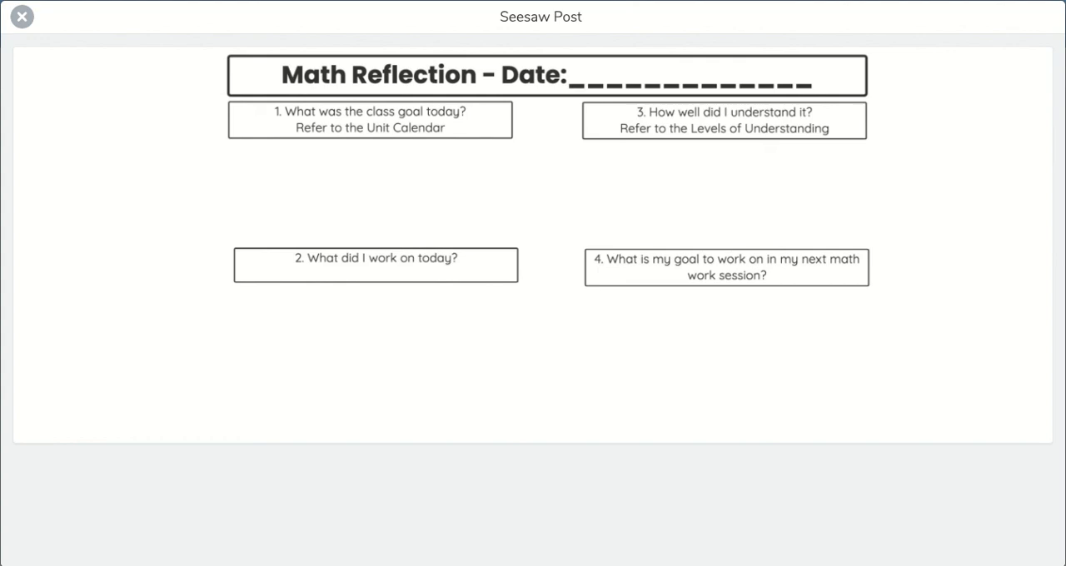
{"action": "mouse_move", "coordinate": [684, 388]}
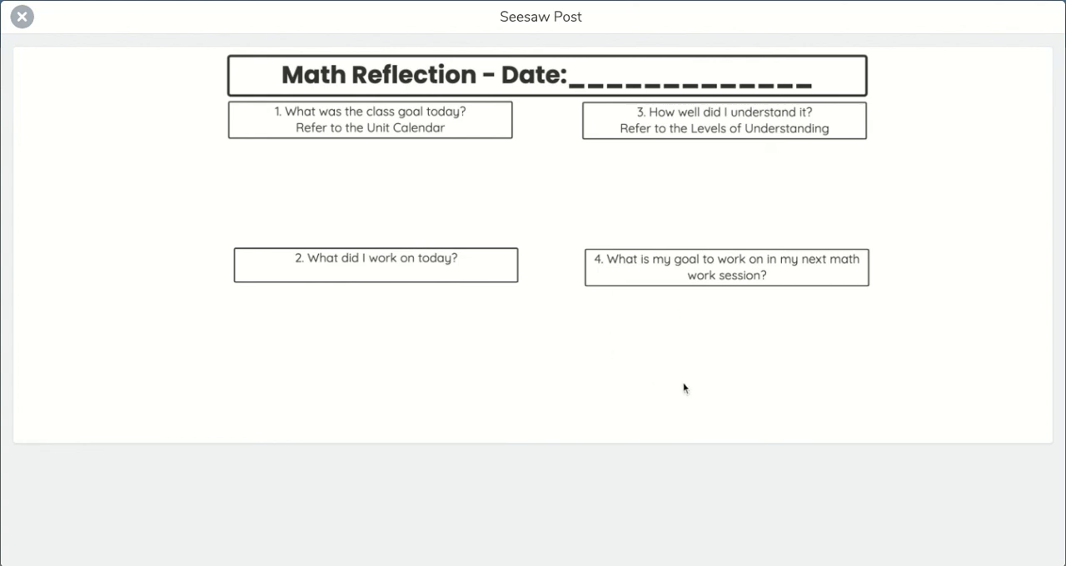
{"action": "mouse_move", "coordinate": [742, 393]}
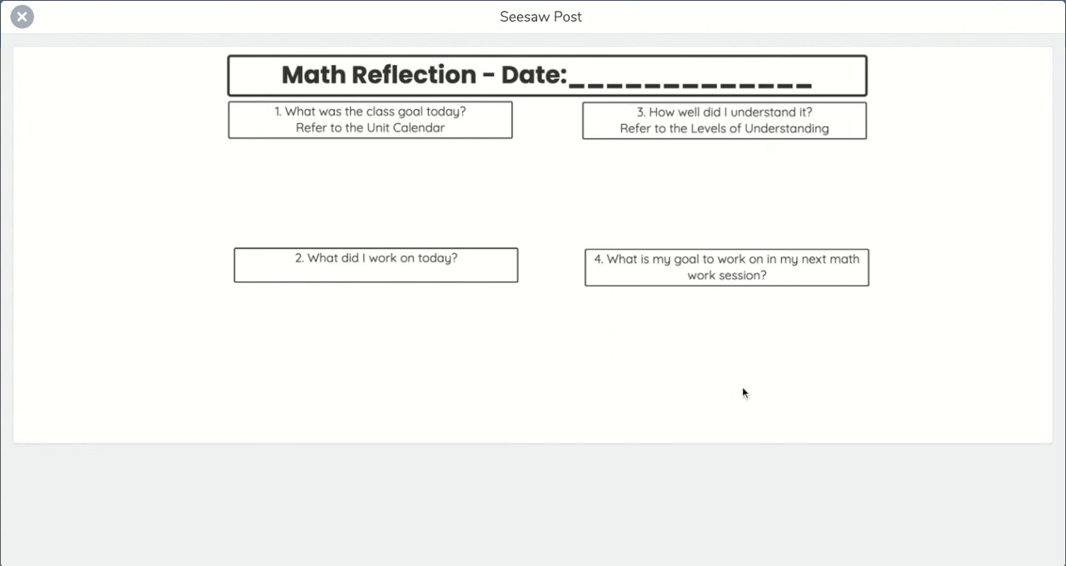